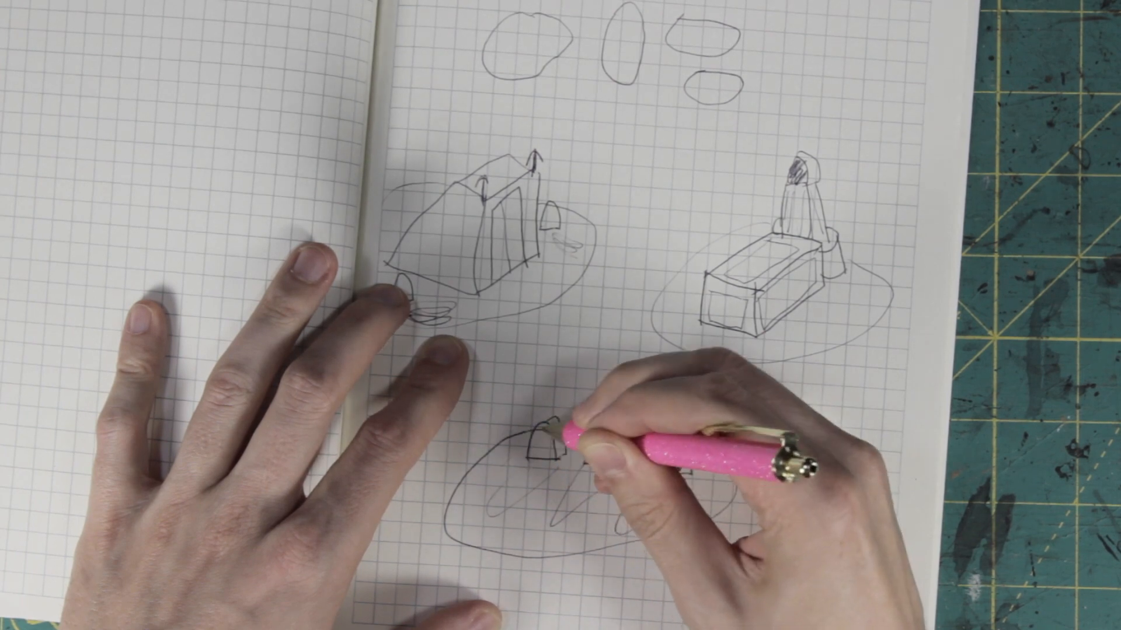
Sketch rounded, pointed and tall headstones on the lower oval base.
drag(564, 443, 672, 465)
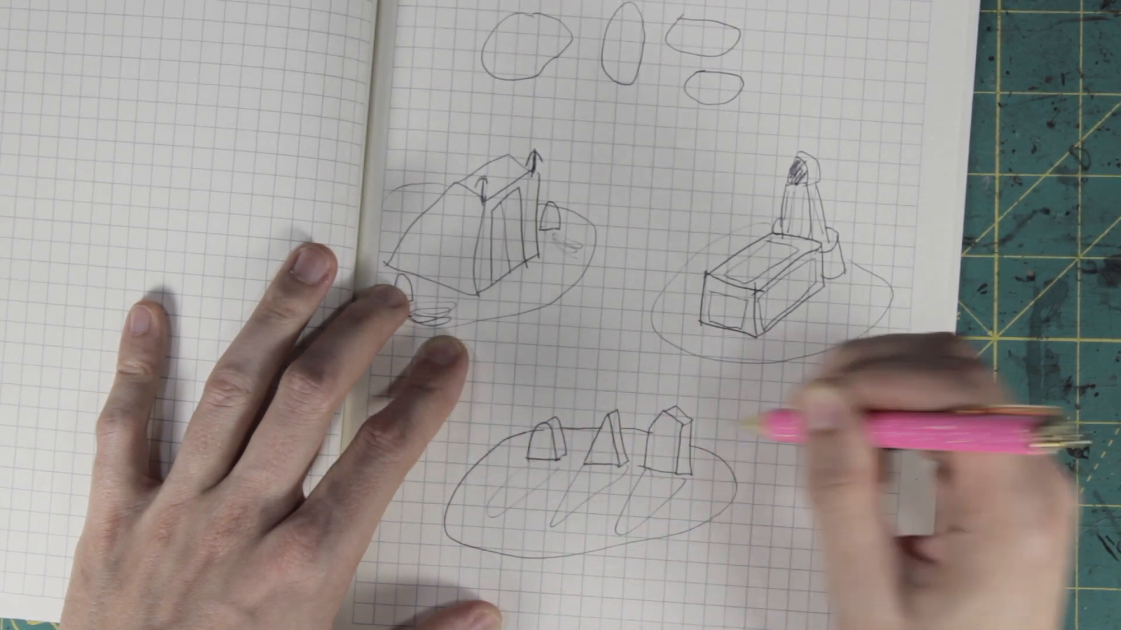